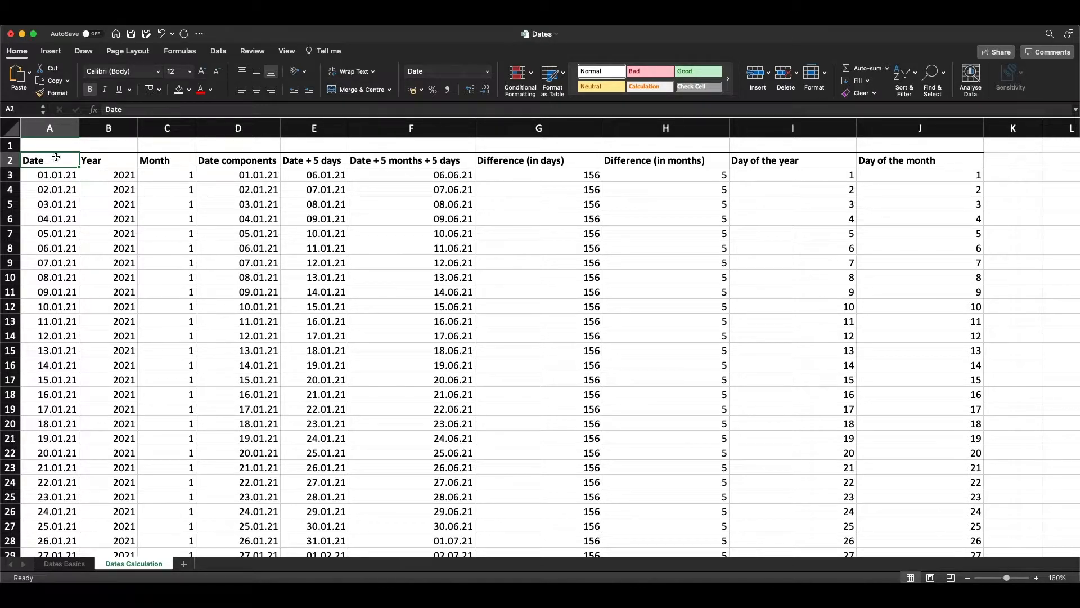
click(48, 128)
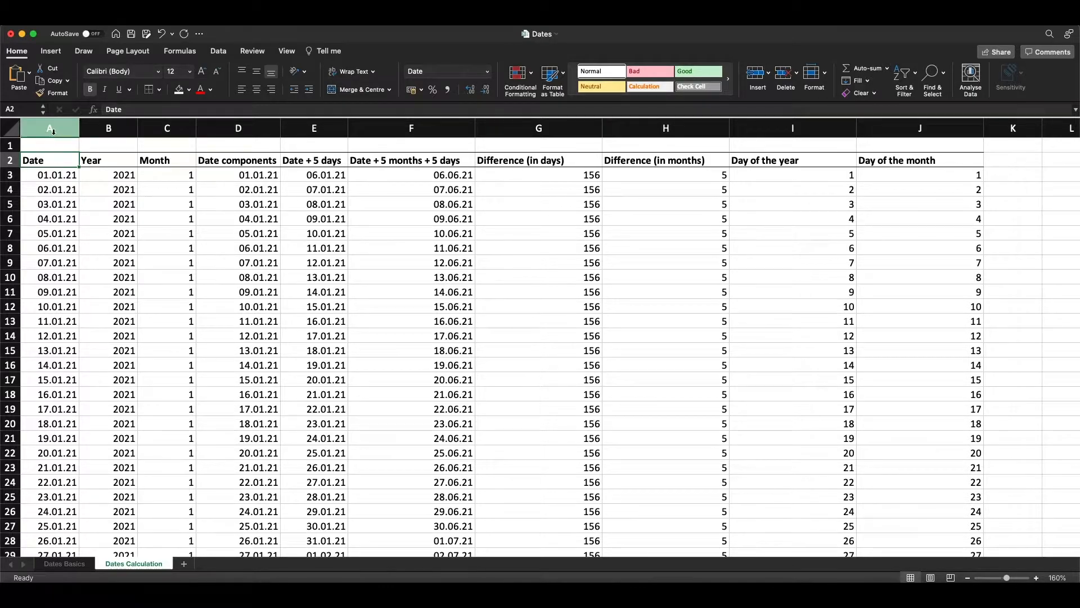
click(50, 174)
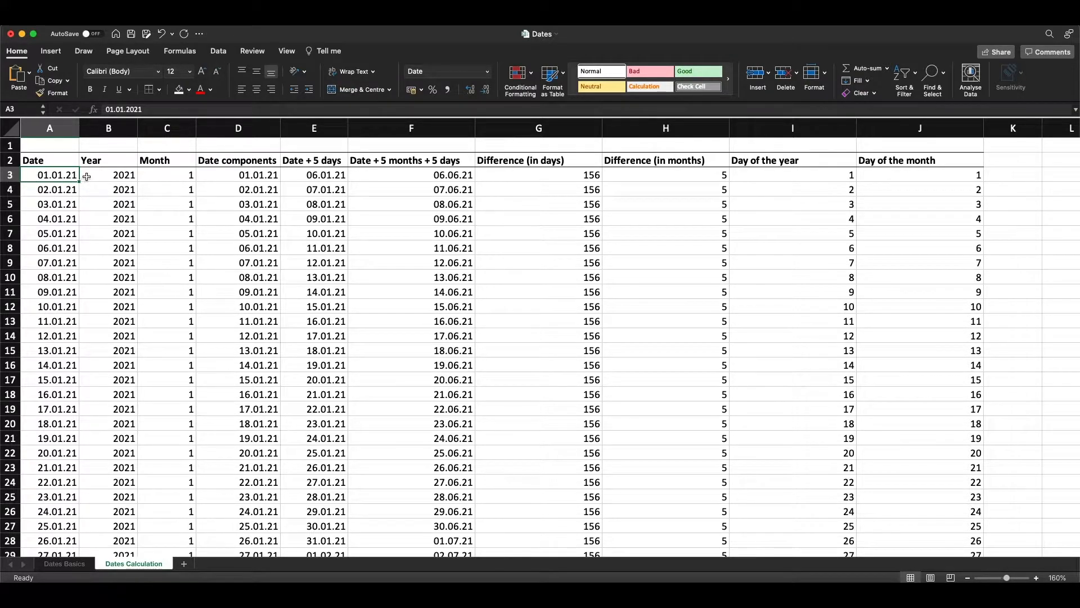
click(108, 175)
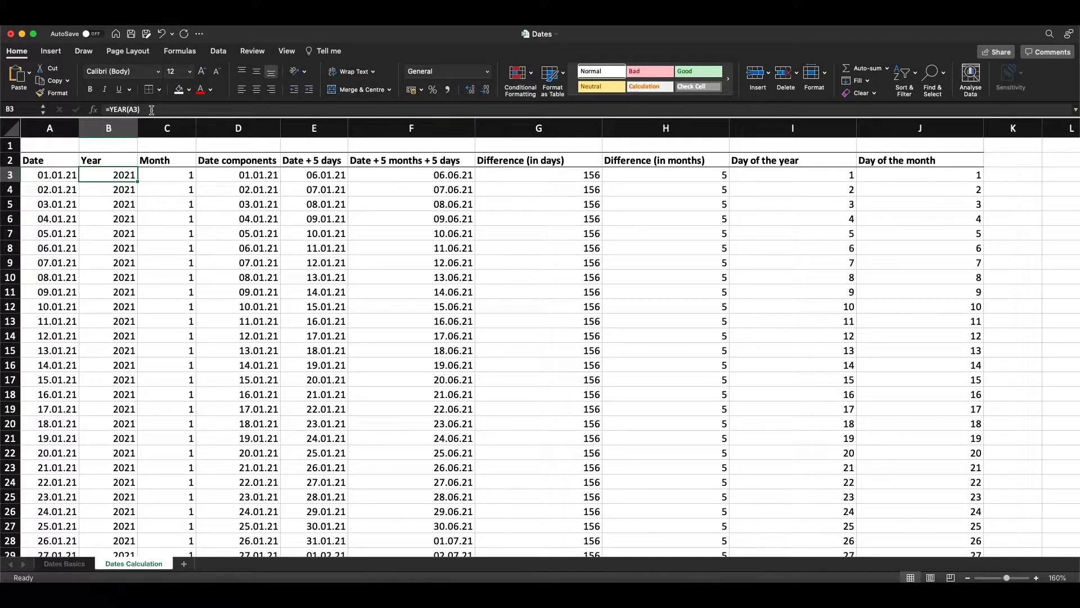
double_click(108, 174)
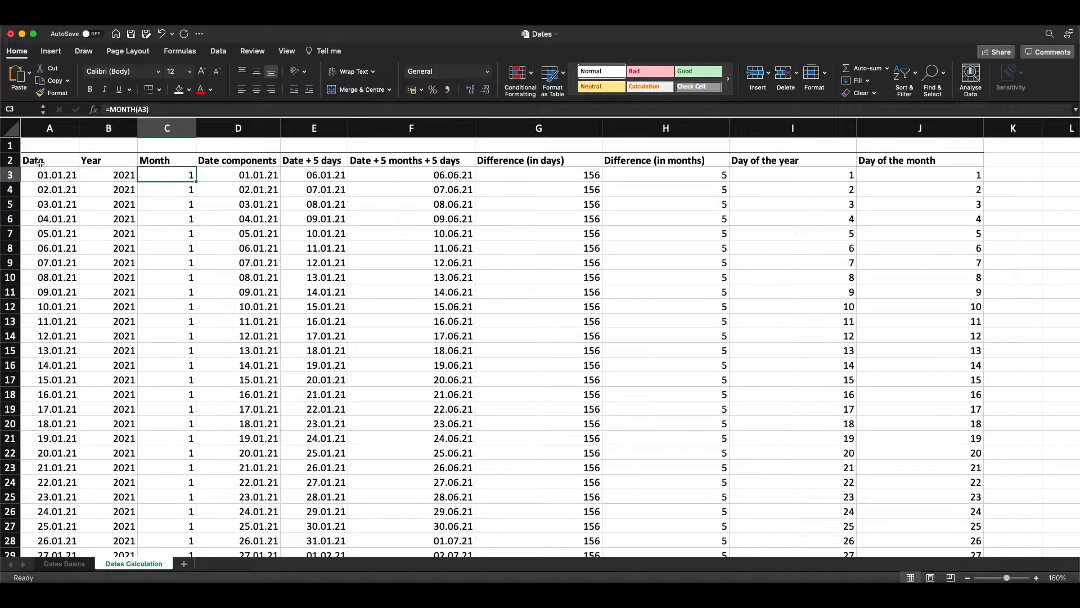
click(237, 174)
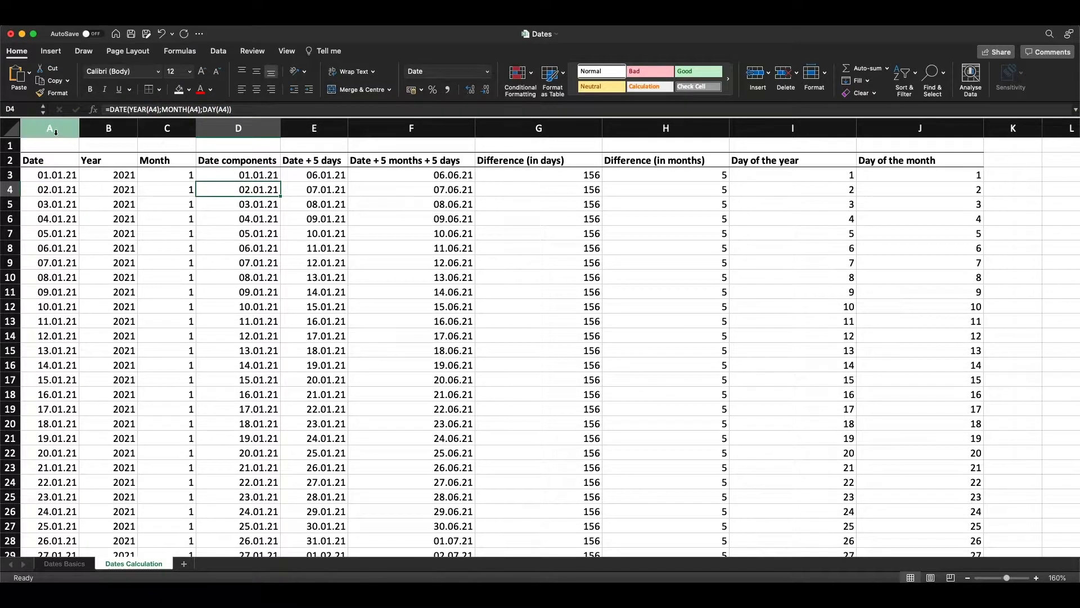
click(48, 128)
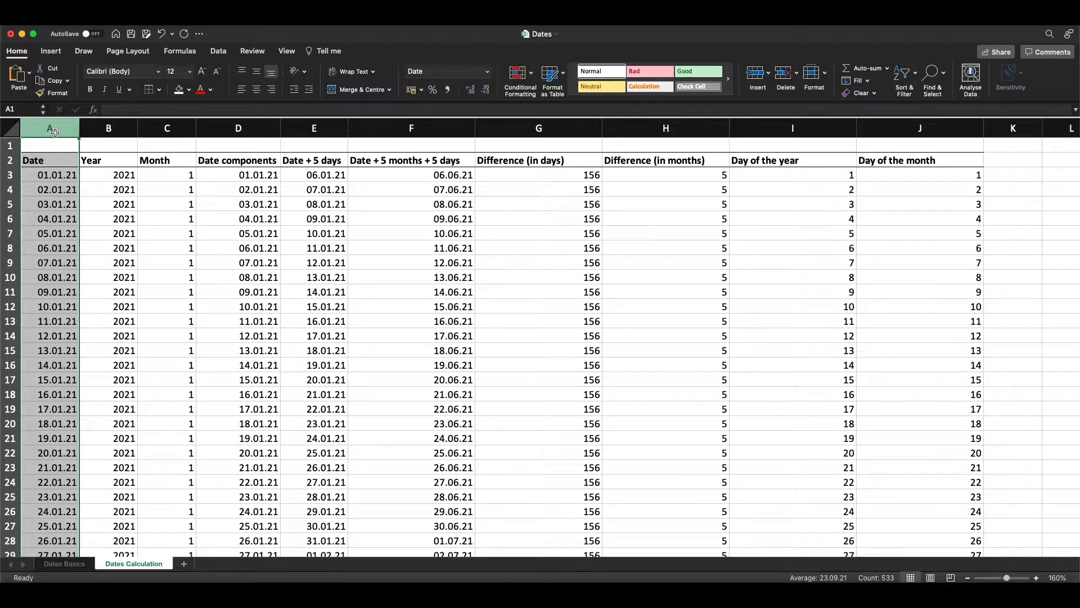
click(238, 129)
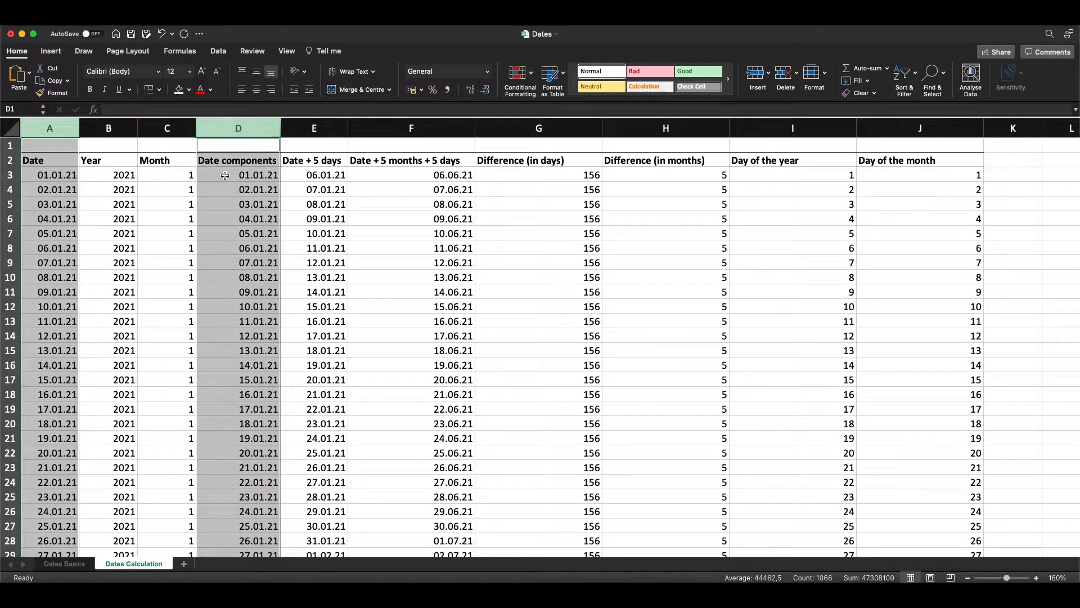
click(239, 175)
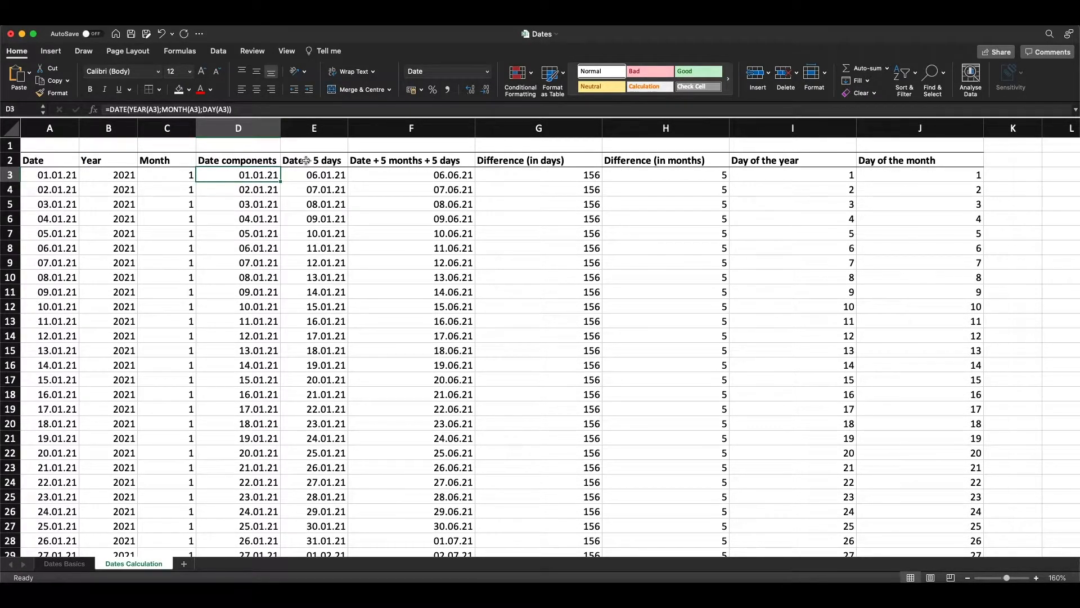
click(314, 160)
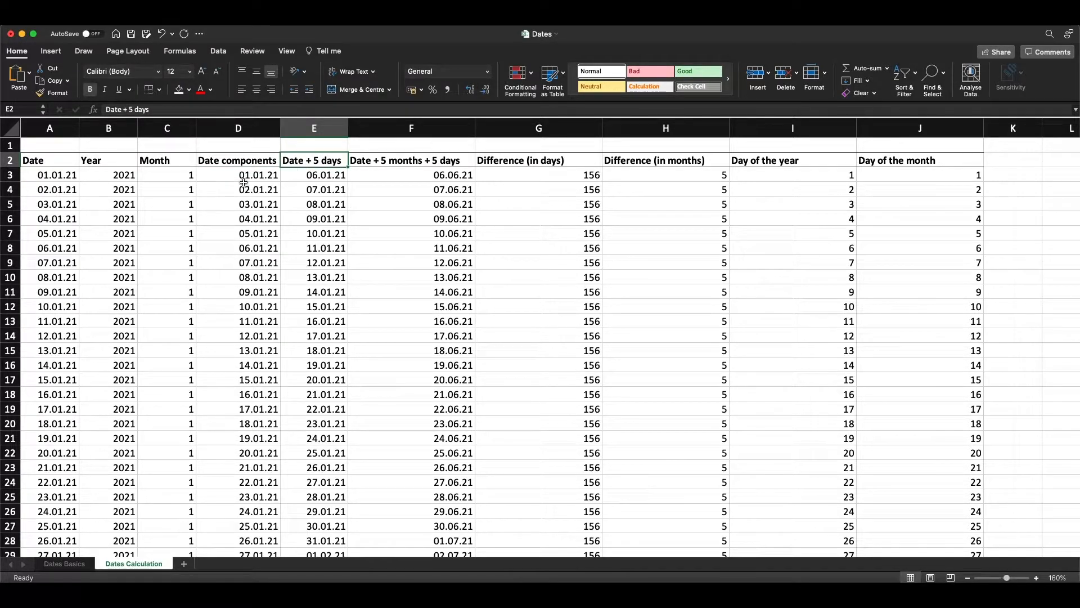
mouse_move(290, 175)
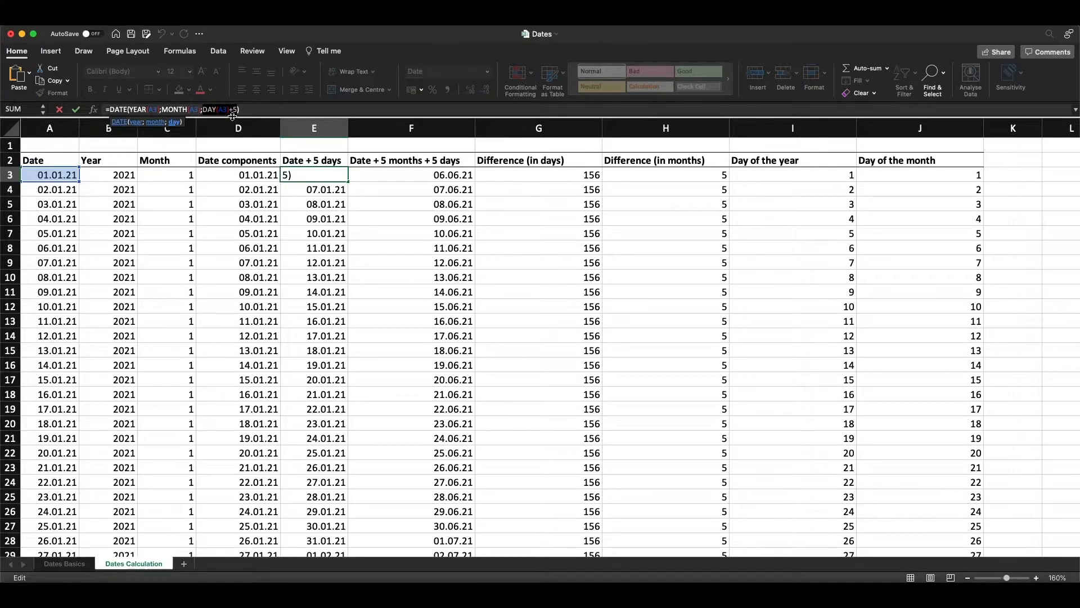
mouse_move(243, 109)
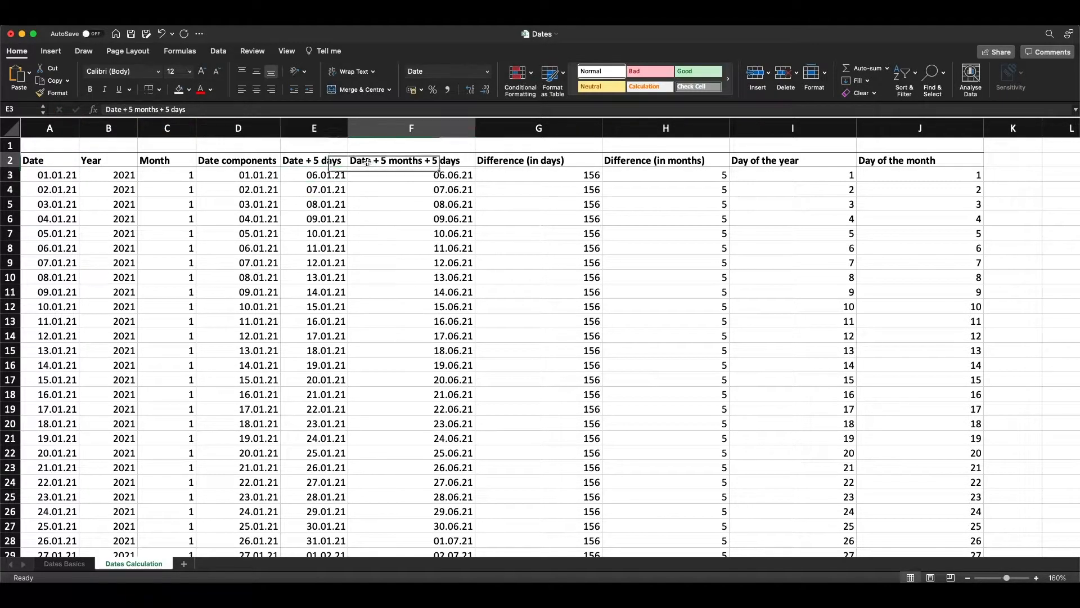
click(411, 160)
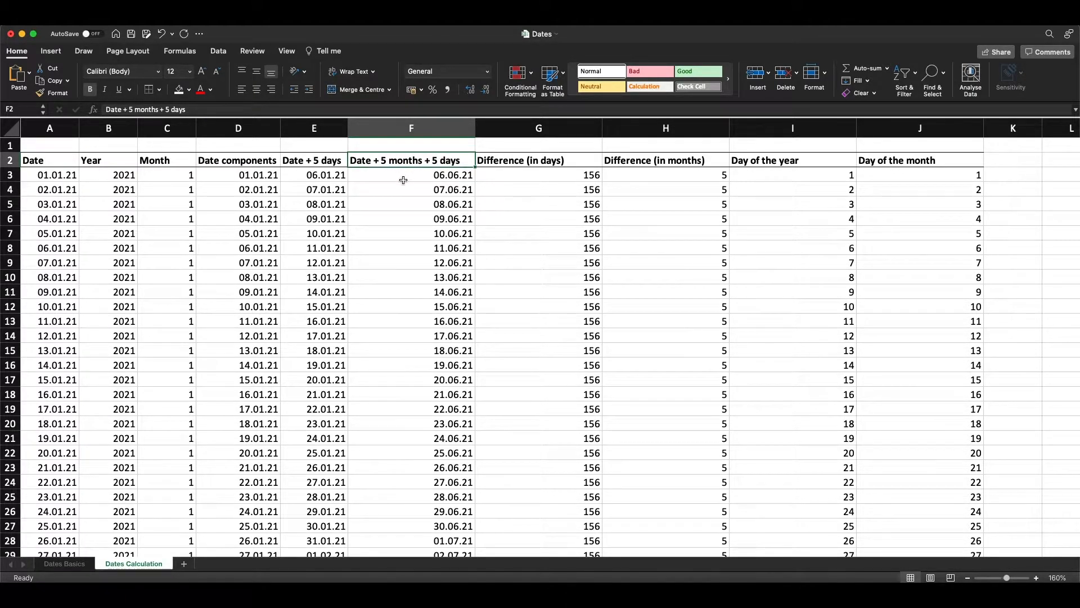
double_click(412, 175)
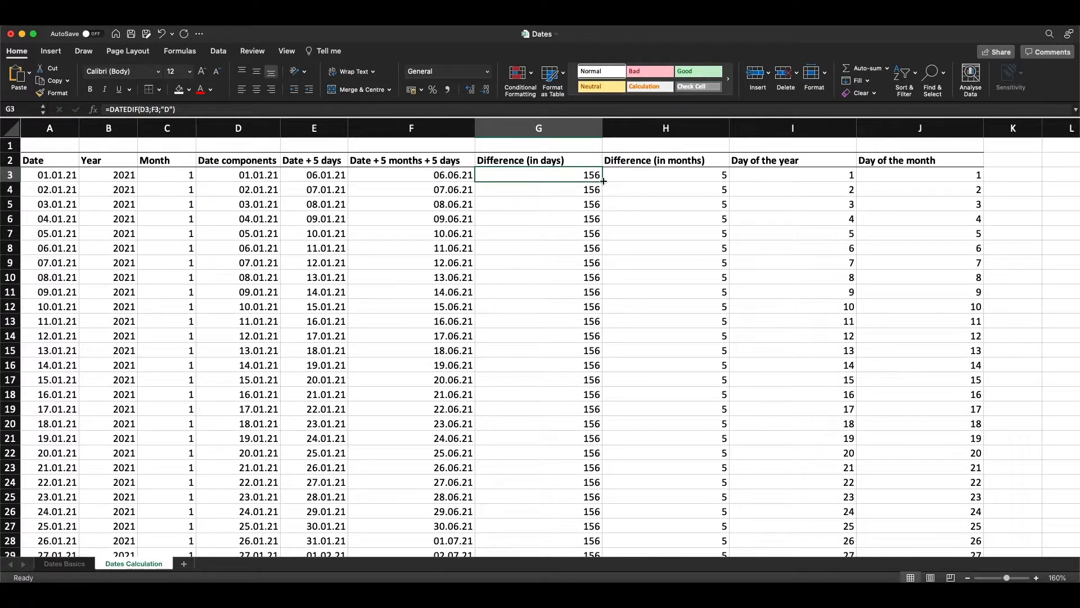
mouse_move(414, 178)
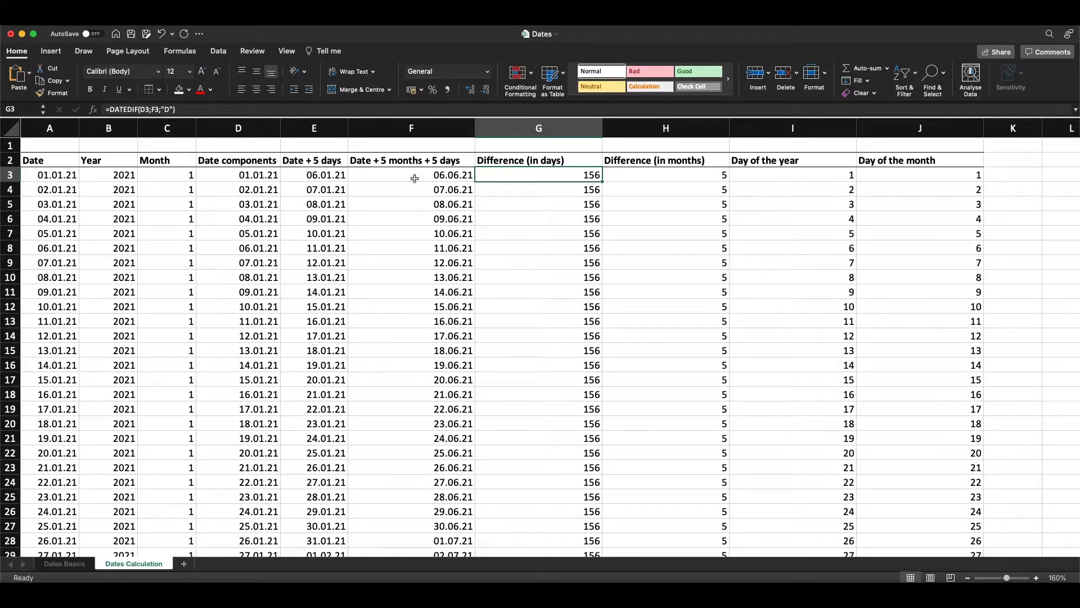
click(412, 174)
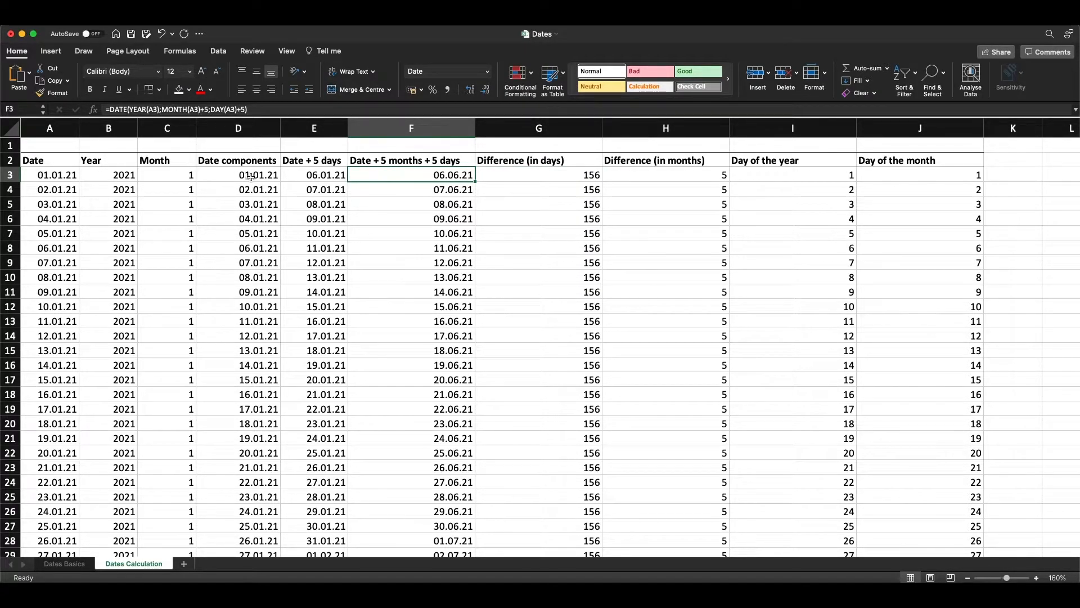
click(237, 174)
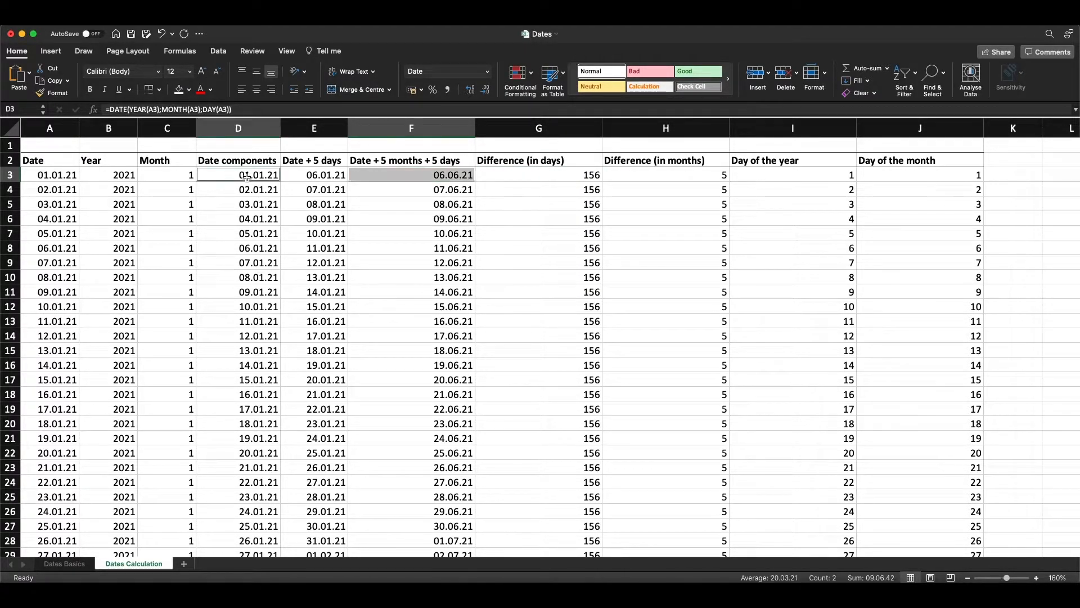
click(591, 175)
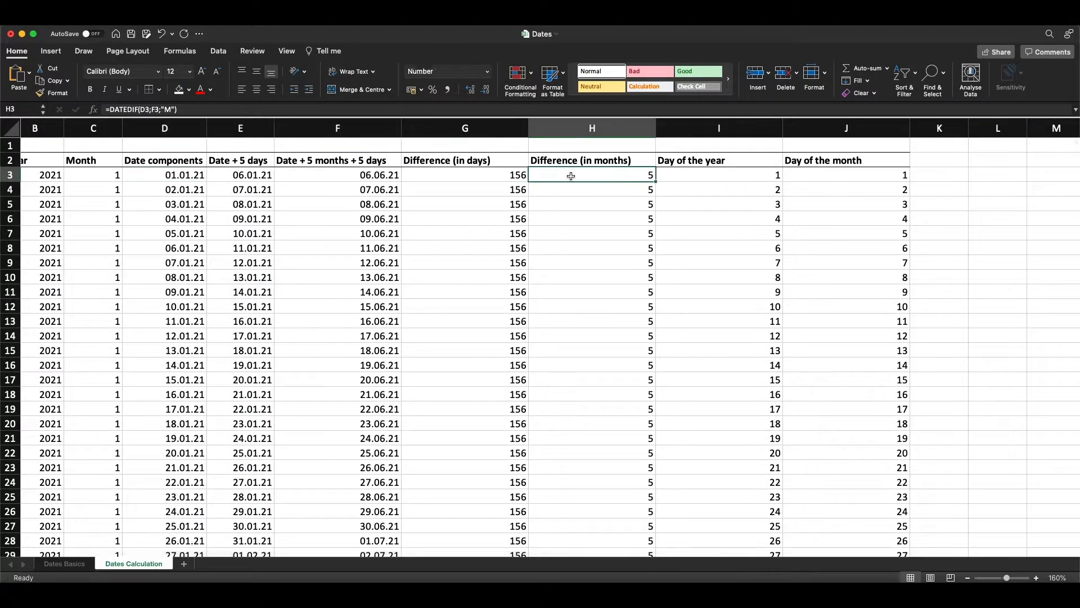
double_click(591, 174)
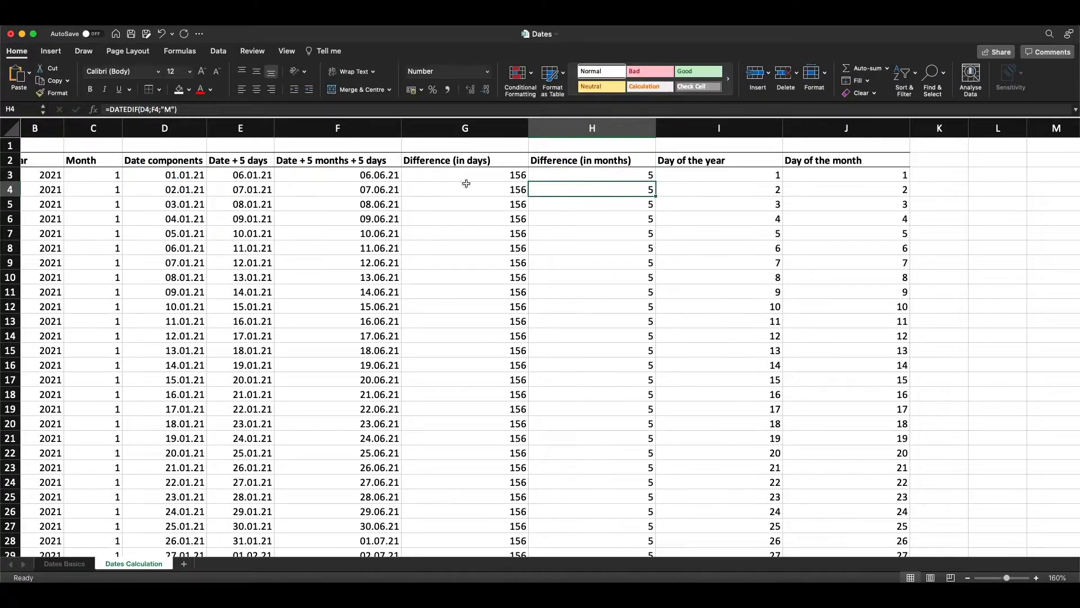
click(591, 174)
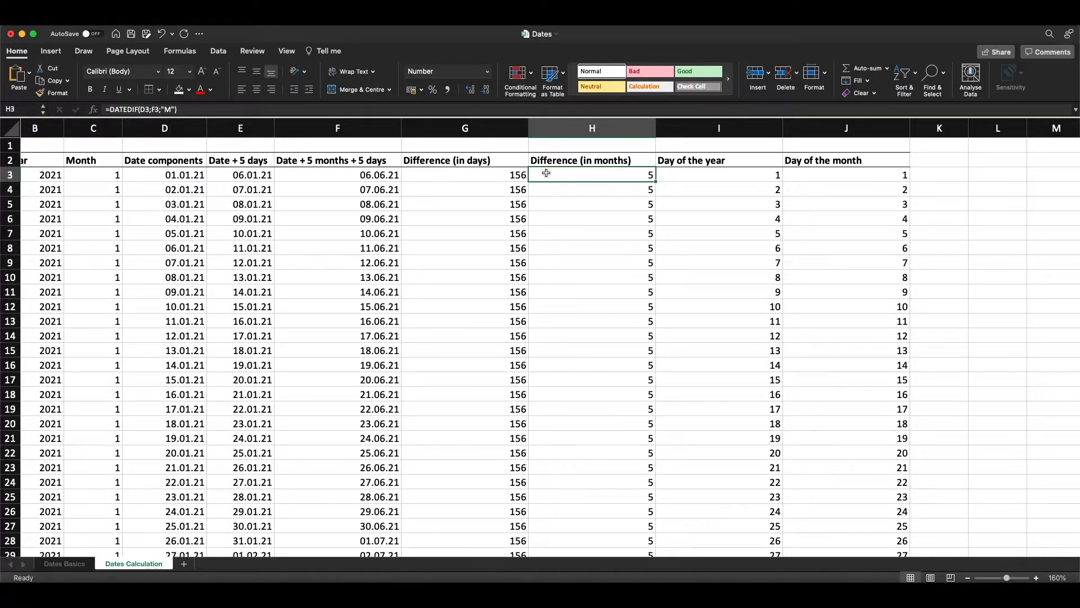
drag(591, 174, 591, 233)
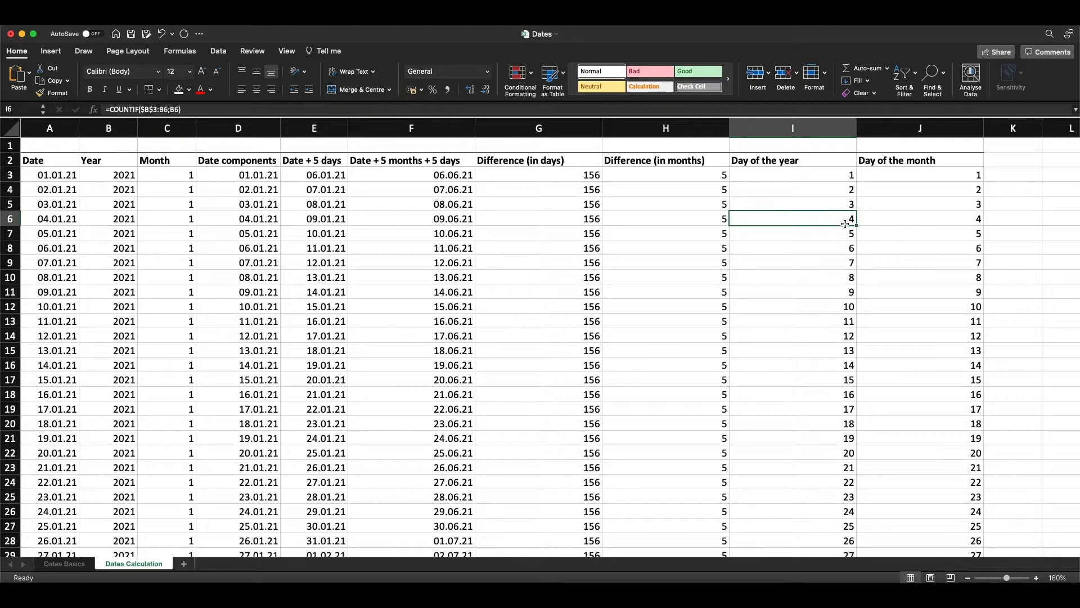
double_click(792, 218)
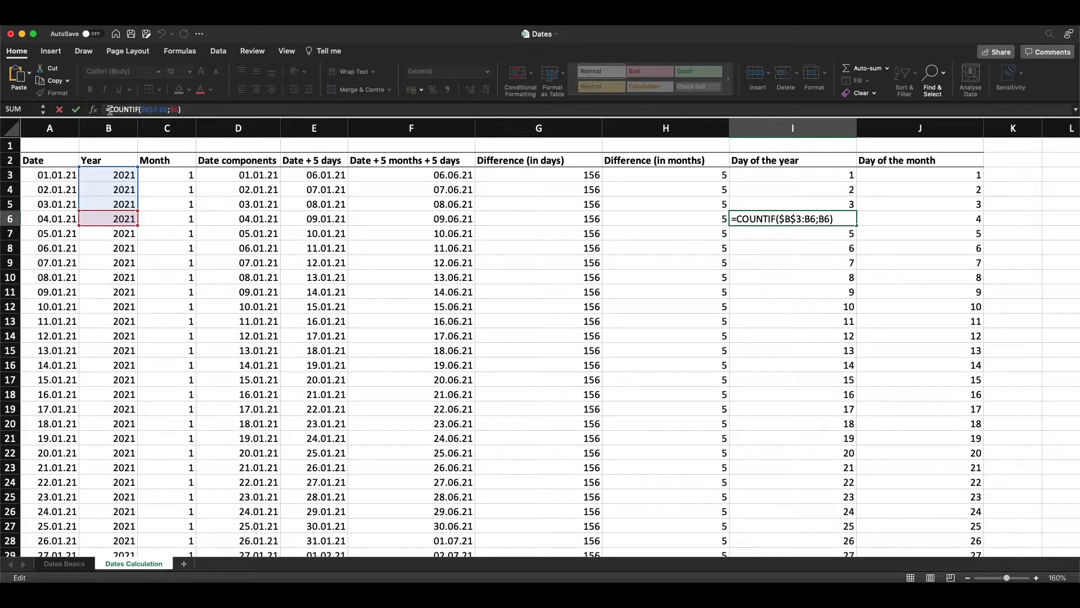
mouse_move(141, 110)
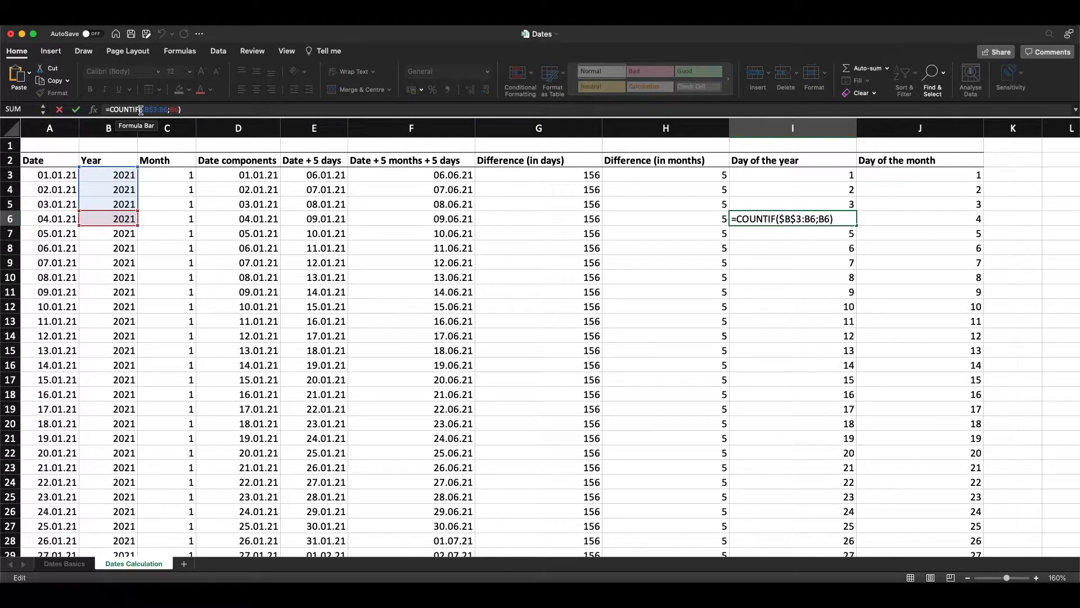
click(150, 109)
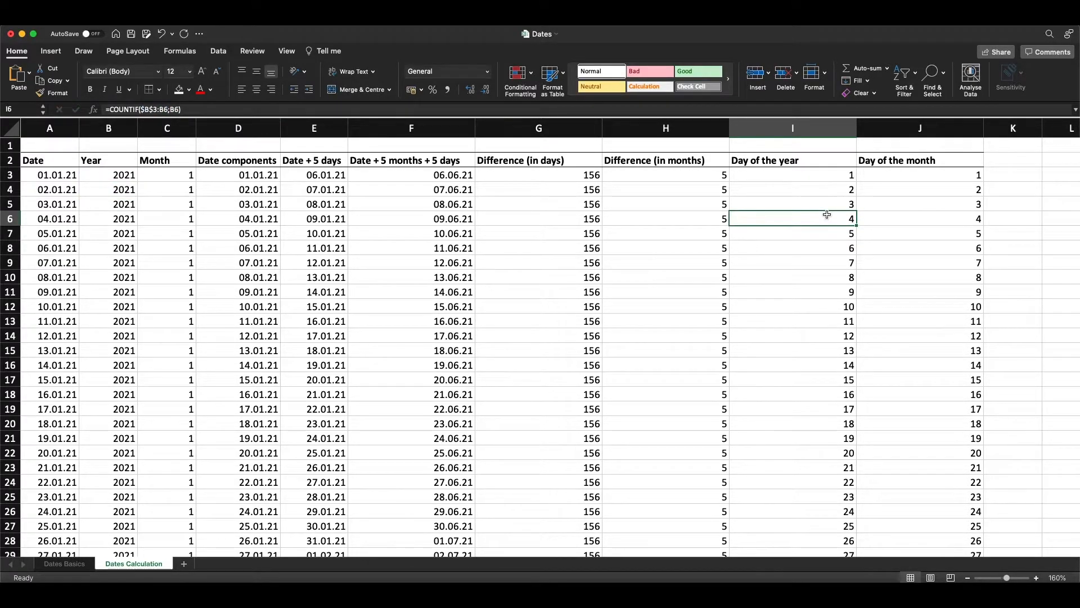
scroll(down, 3)
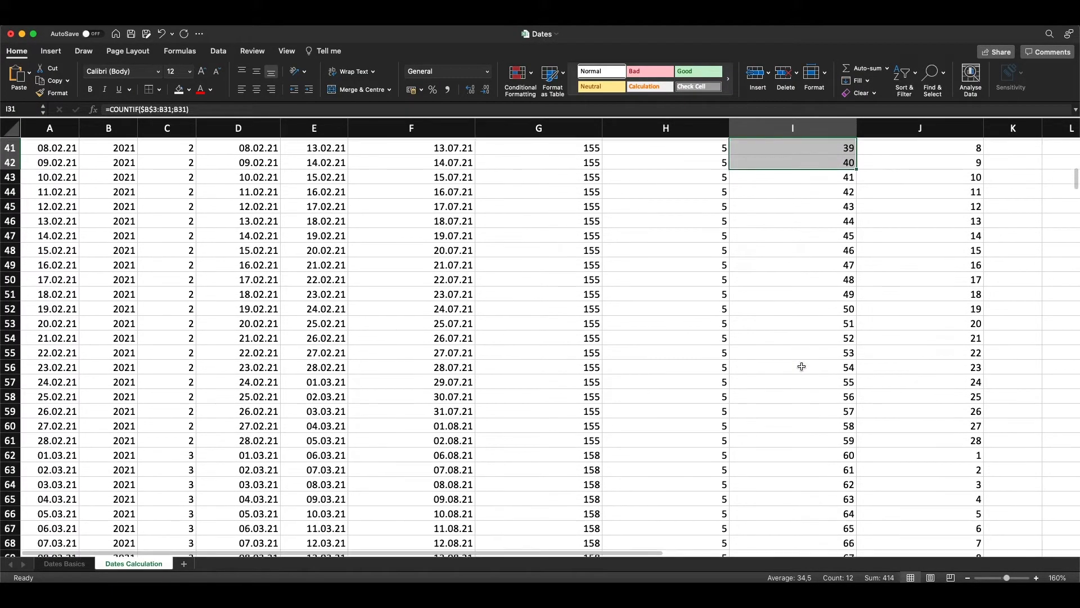
scroll(down, 3)
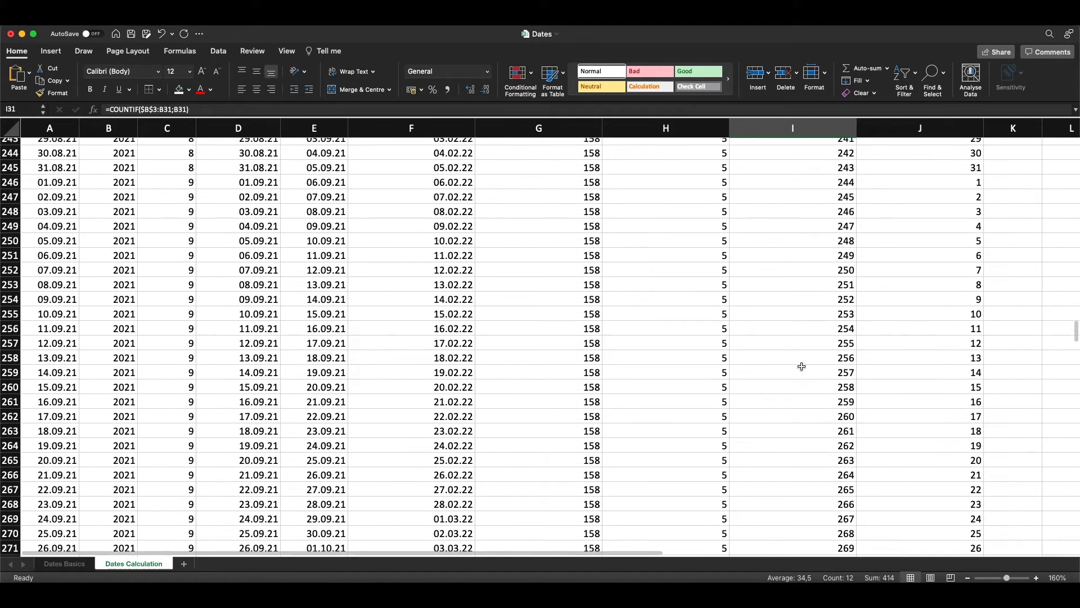
scroll(down, 3)
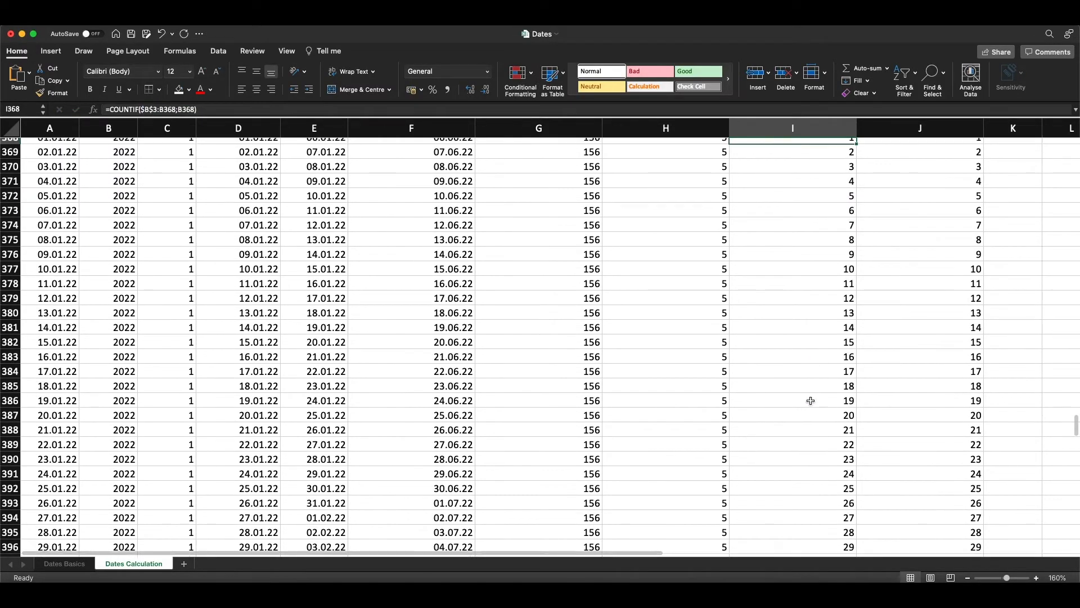
scroll(up, 3)
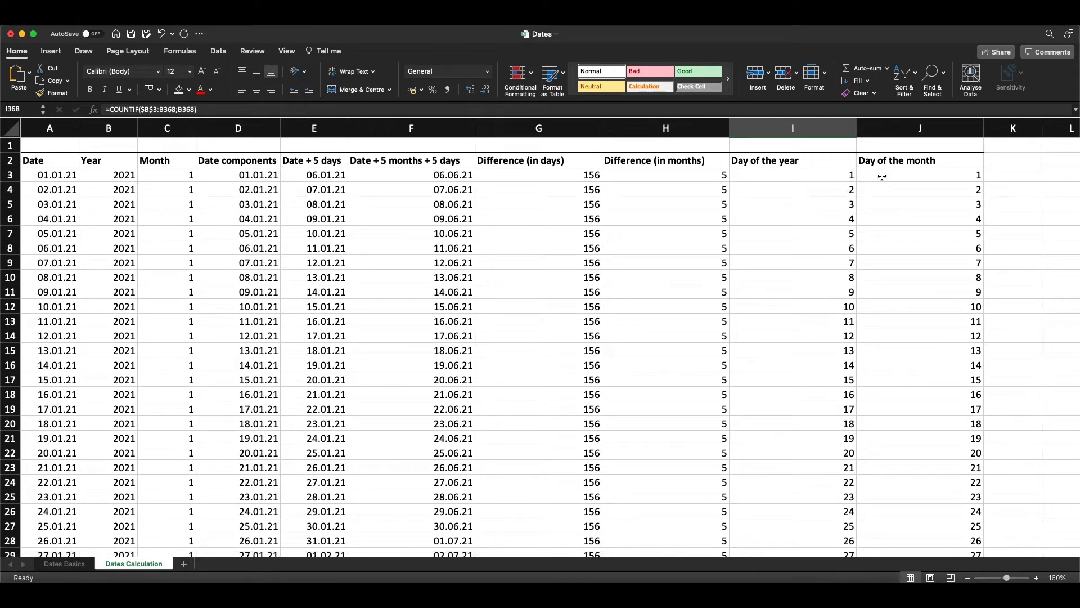
mouse_move(890, 183)
text(=COUNTIFS($C$3:C4;C4;$B$3:B4;B4))
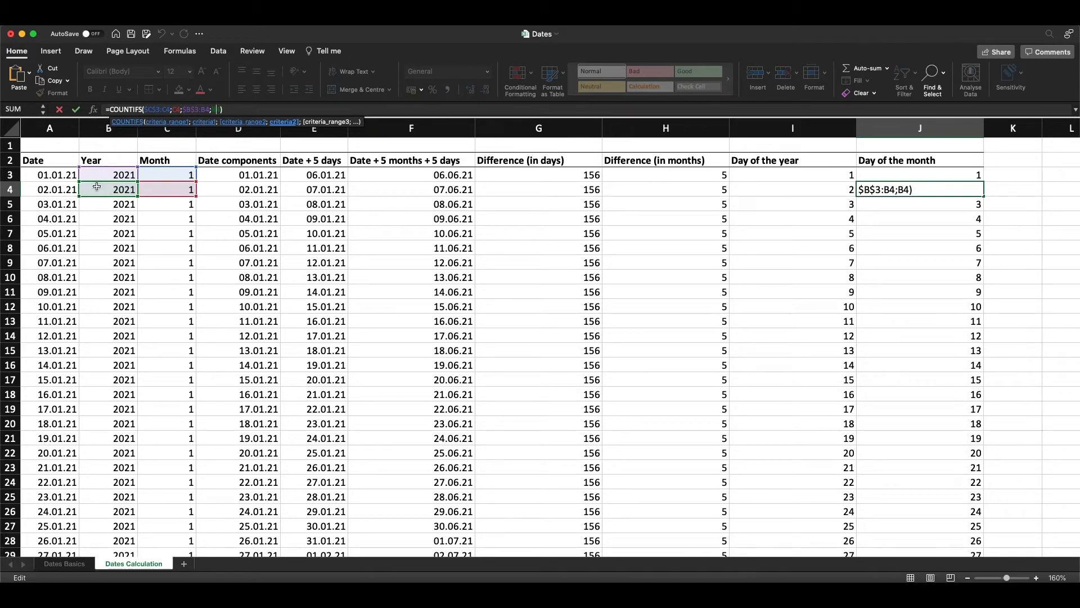
mouse_move(108, 201)
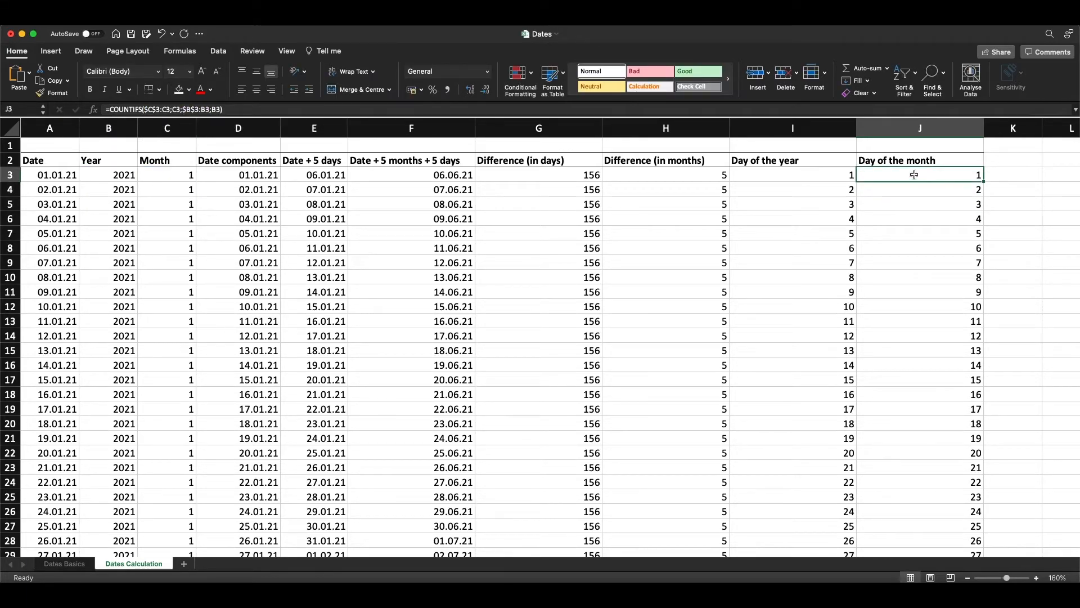
scroll(down, 3)
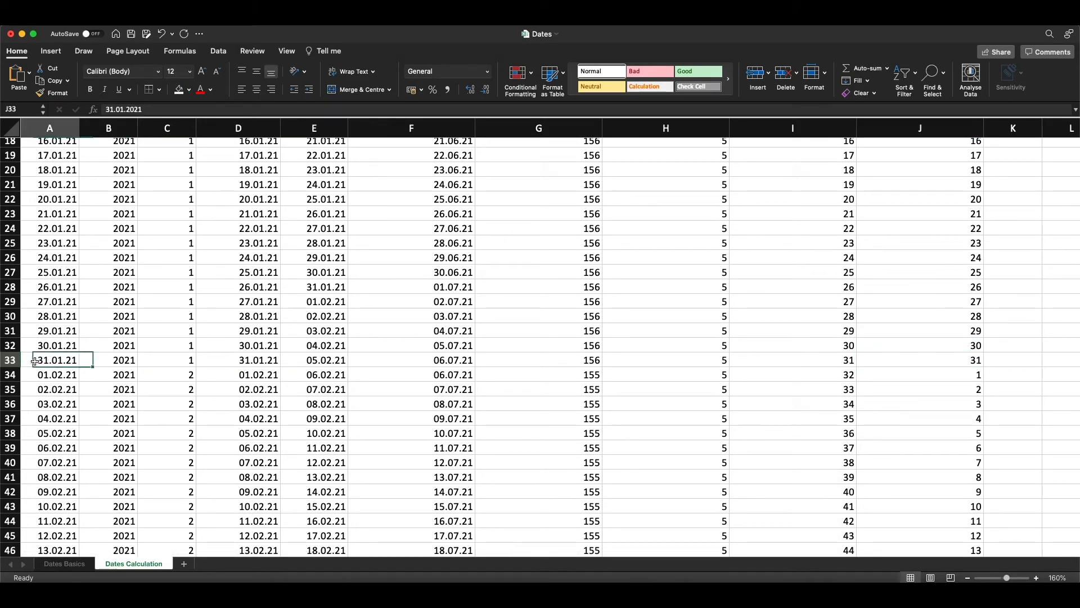
click(919, 360)
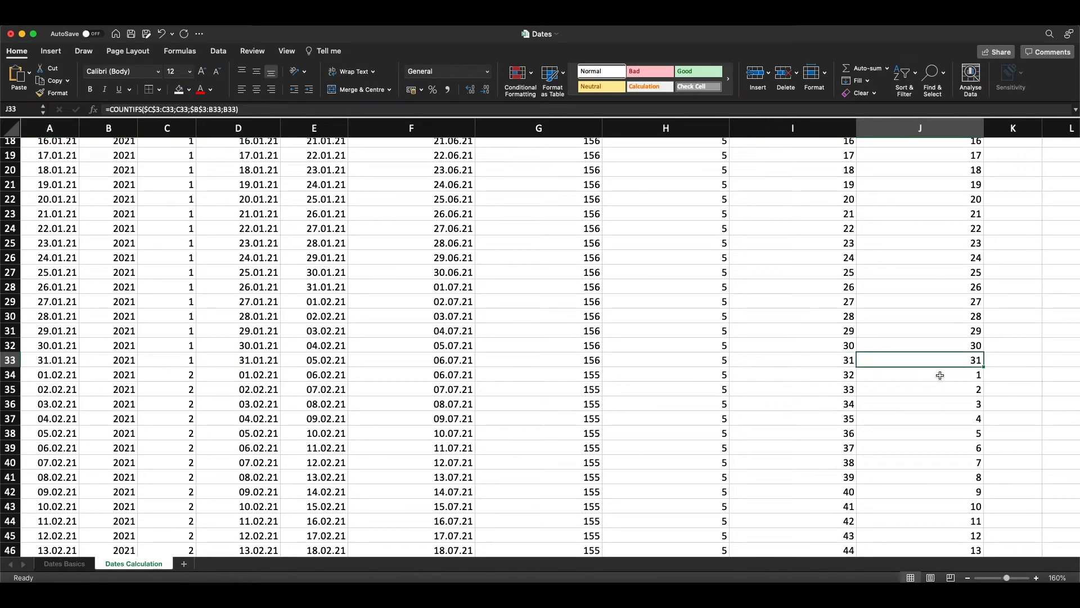
click(920, 373)
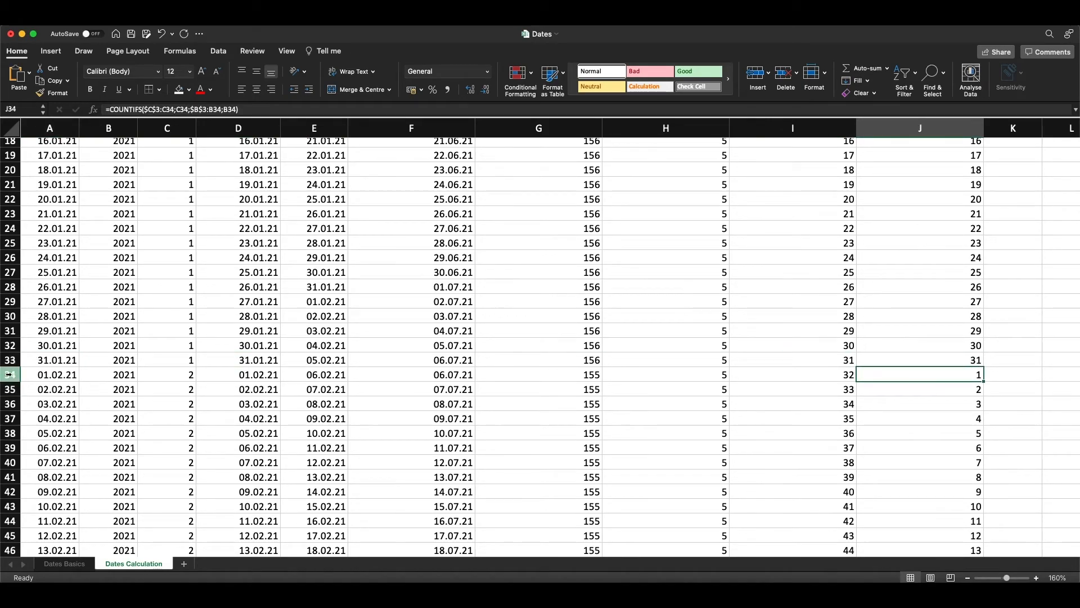